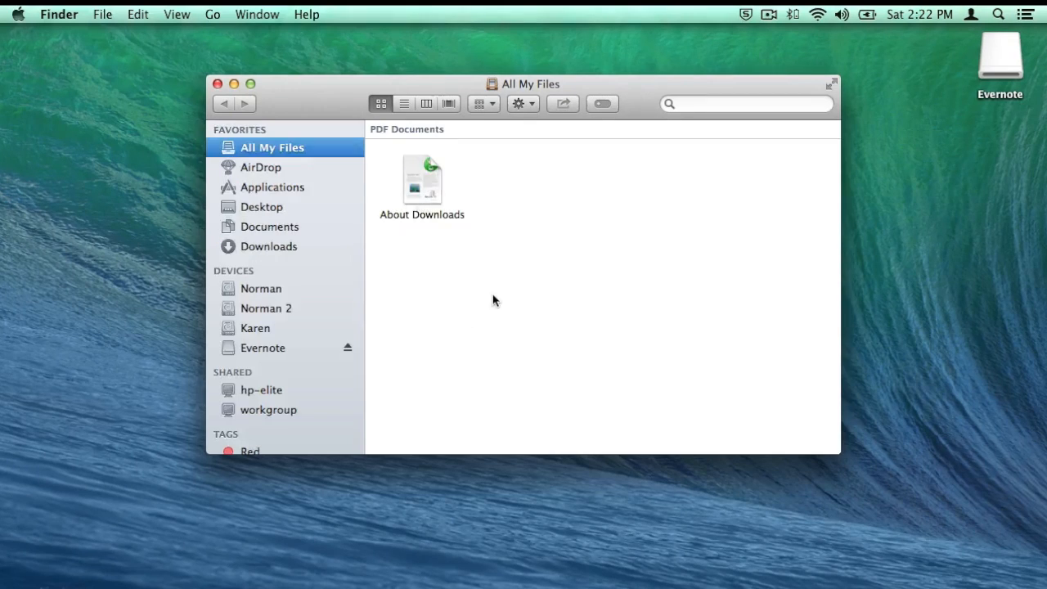
- Select the Arduino app in Applications and view its info, confirming version 1.0.5
{"action": "left_click", "coordinate": [272, 187]}
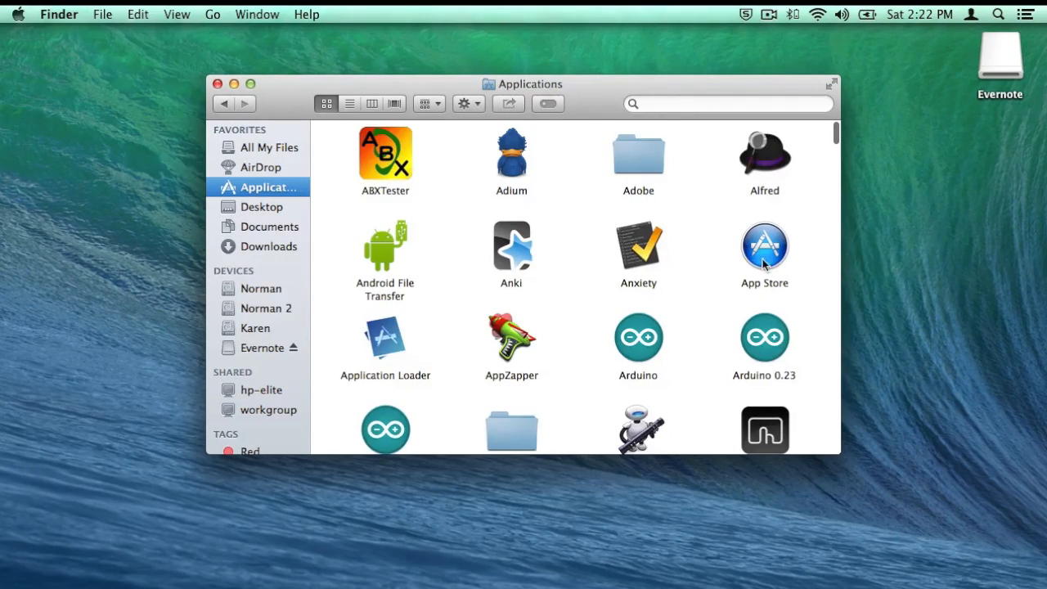
{"action": "left_click", "coordinate": [638, 339]}
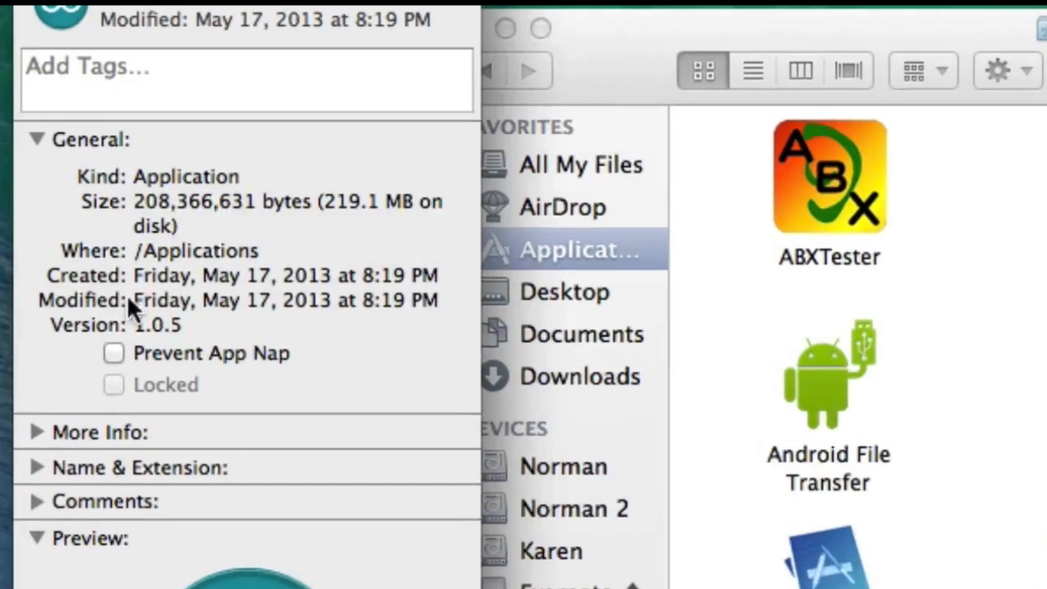
{"action": "mouse_move", "coordinate": [86, 33]}
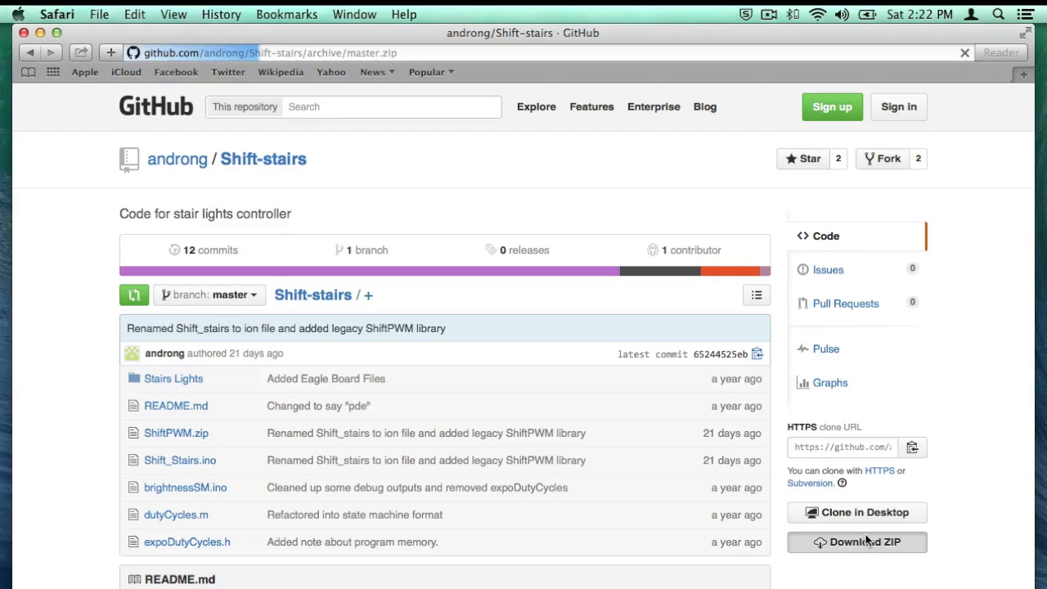
- Download the Shift-stairs repository as a ZIP and dismiss the keyboard battery notice
{"action": "left_click", "coordinate": [866, 543]}
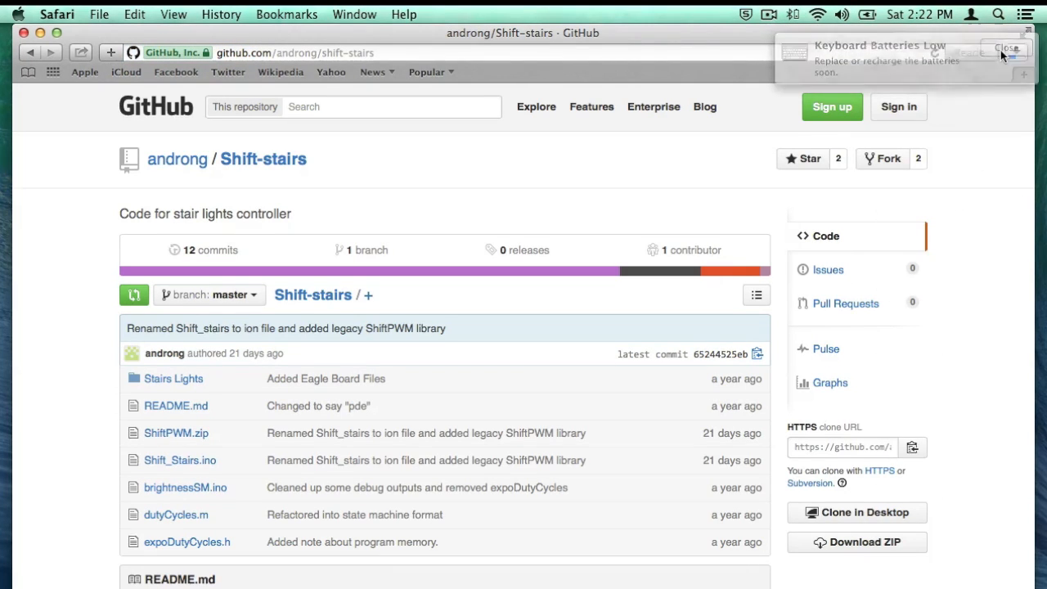
{"action": "left_click", "coordinate": [1001, 47]}
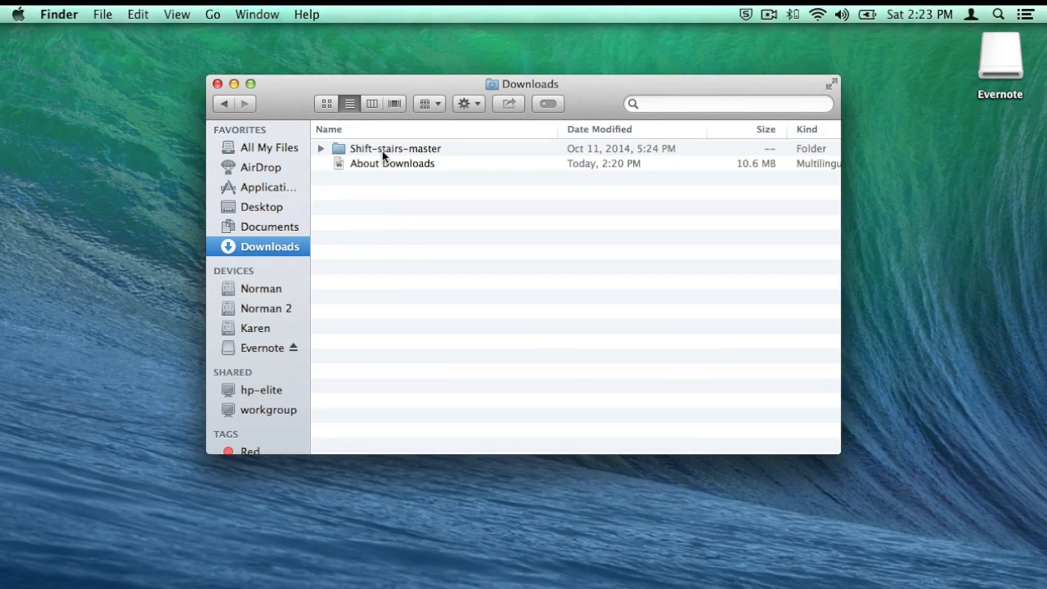
- Rename Shift-stairs-master to Shift_Stairs, open it, and select Shift_Stairs.ino
{"action": "left_click", "coordinate": [385, 155]}
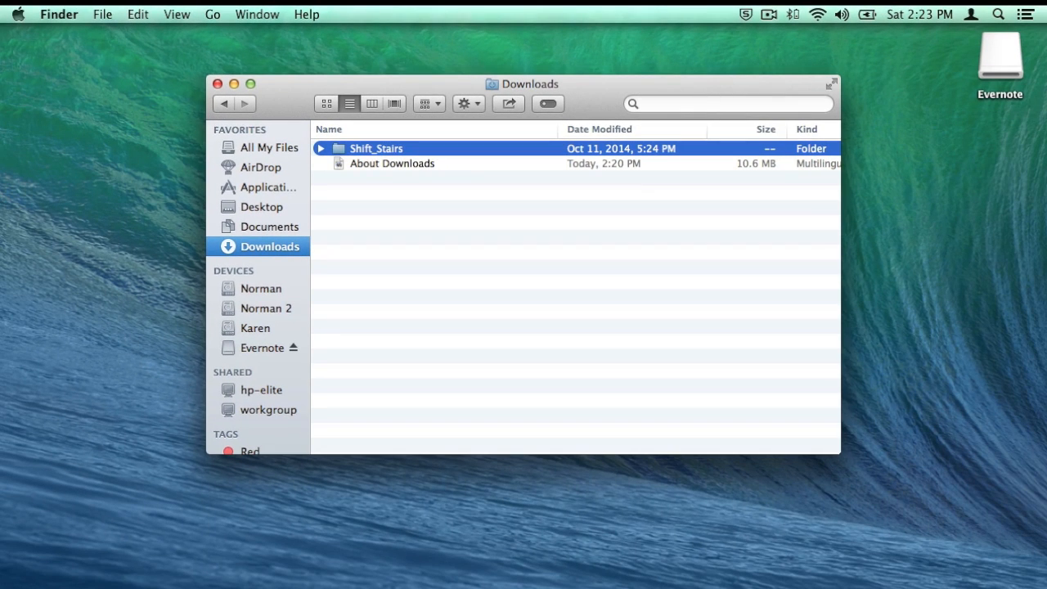
{"action": "double_click", "coordinate": [376, 148]}
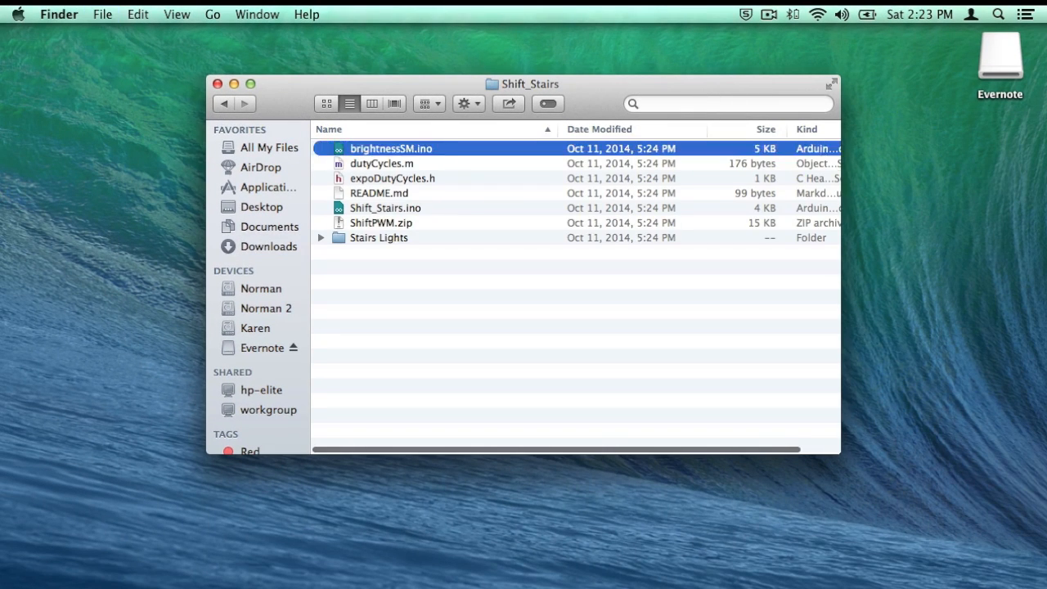
{"action": "left_click", "coordinate": [385, 208]}
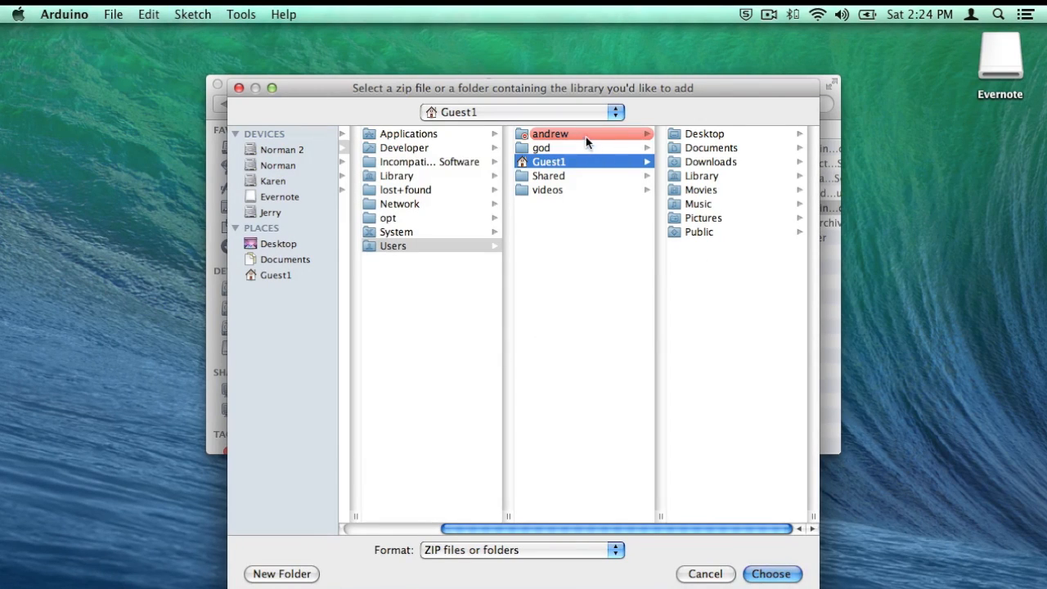
{"action": "mouse_move", "coordinate": [706, 147]}
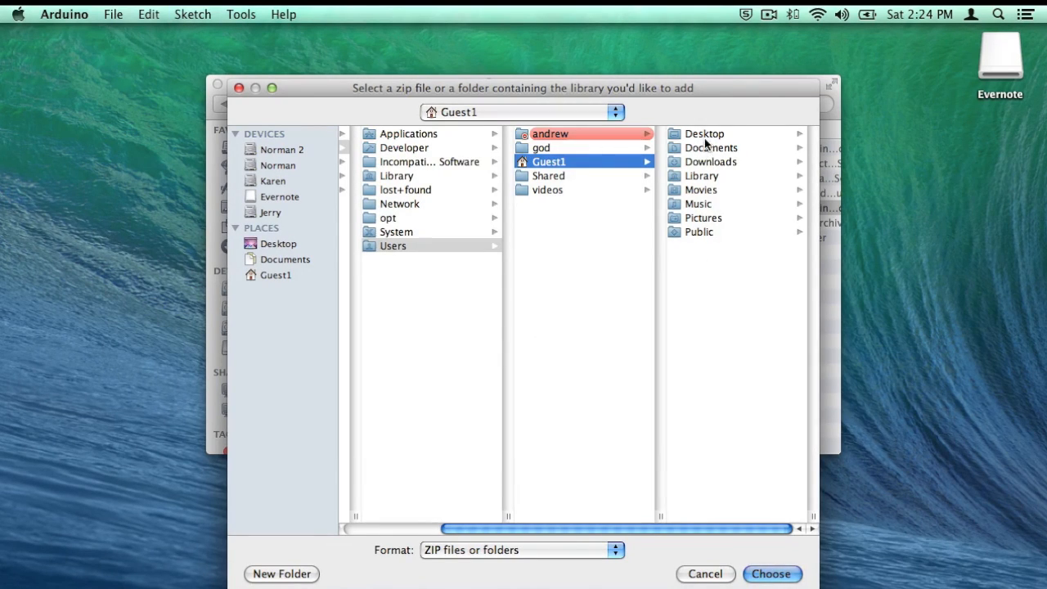
- Add ShiftPWM.zip from Downloads > Shift_Stairs as a library
{"action": "left_click", "coordinate": [710, 161]}
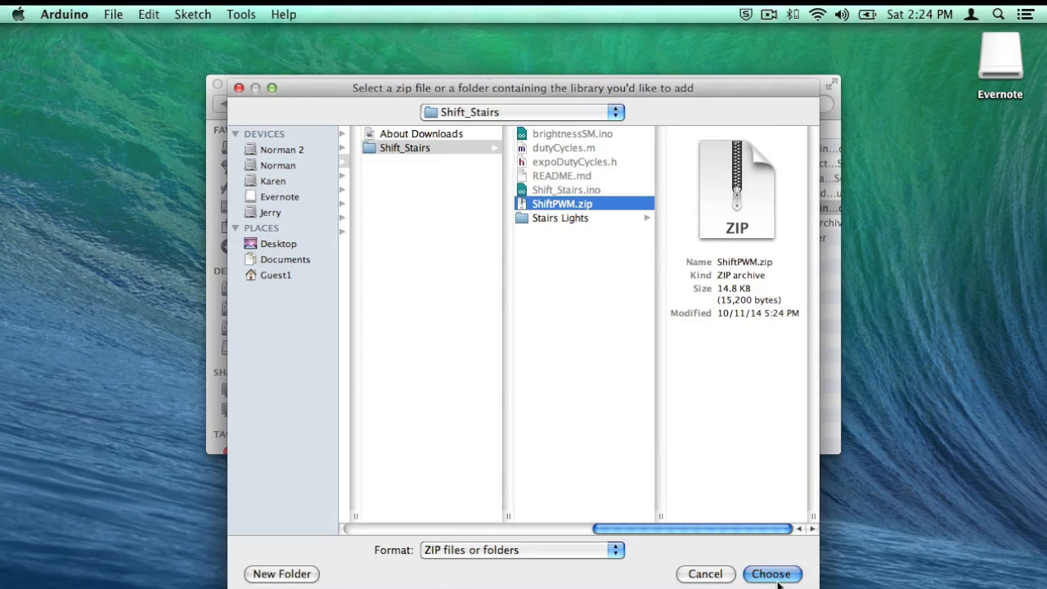
{"action": "left_click", "coordinate": [772, 573]}
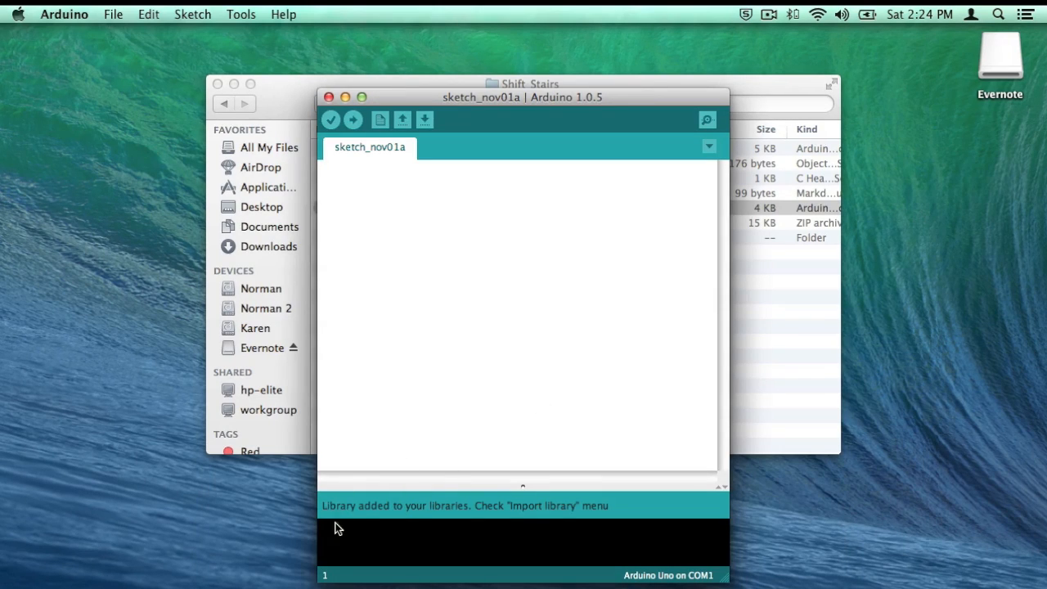
{"action": "mouse_move", "coordinate": [520, 109]}
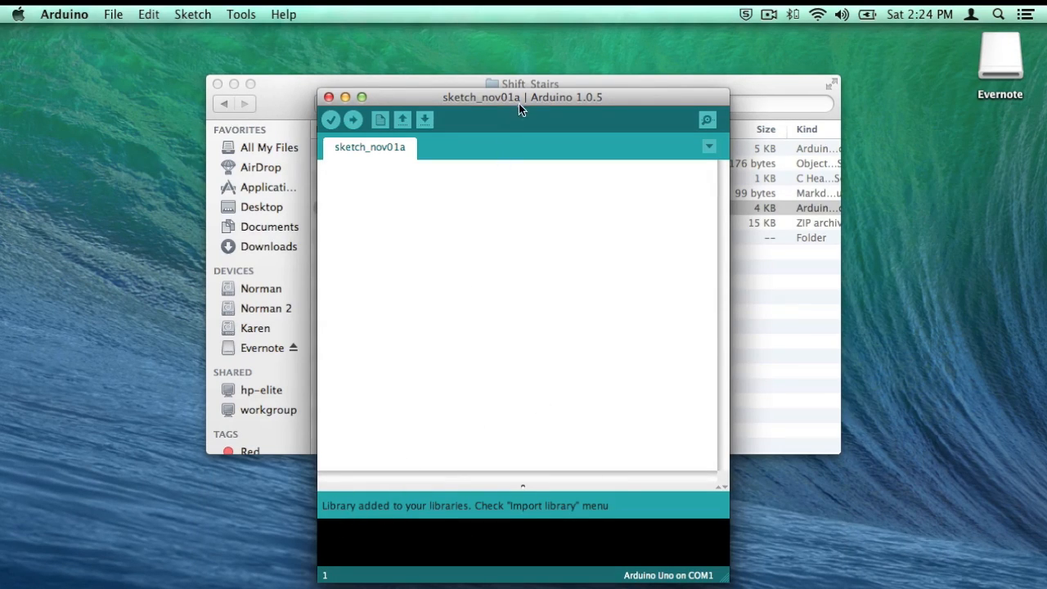
- Load Shift_Stairs.ino, verify it to a 10,610-byte binary, and browse the Tools menu
{"action": "left_click_drag", "start_coordinate": [522, 96], "coordinate": [391, 114]}
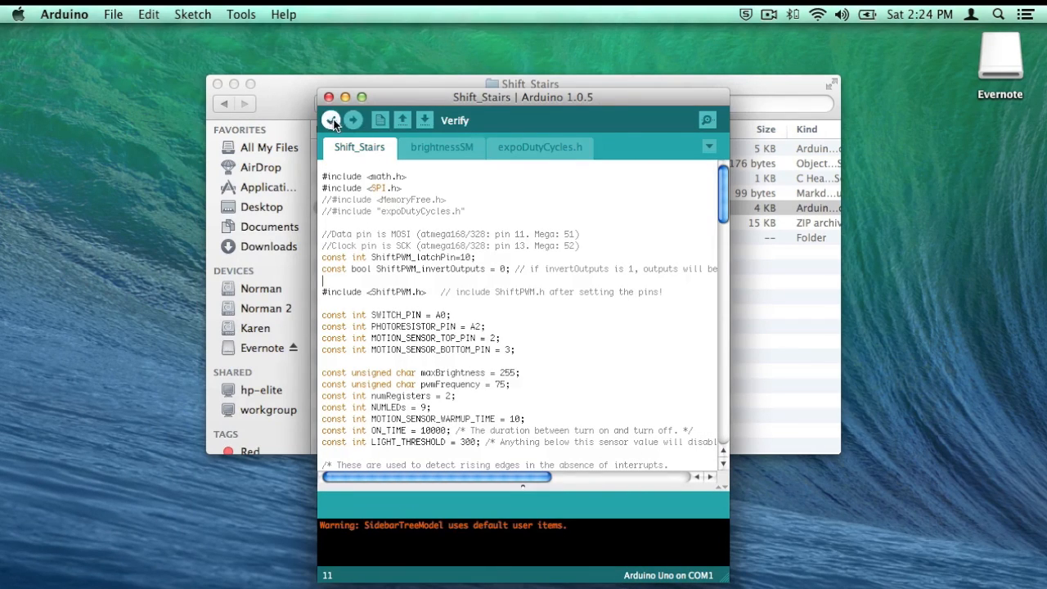
{"action": "left_click", "coordinate": [331, 120]}
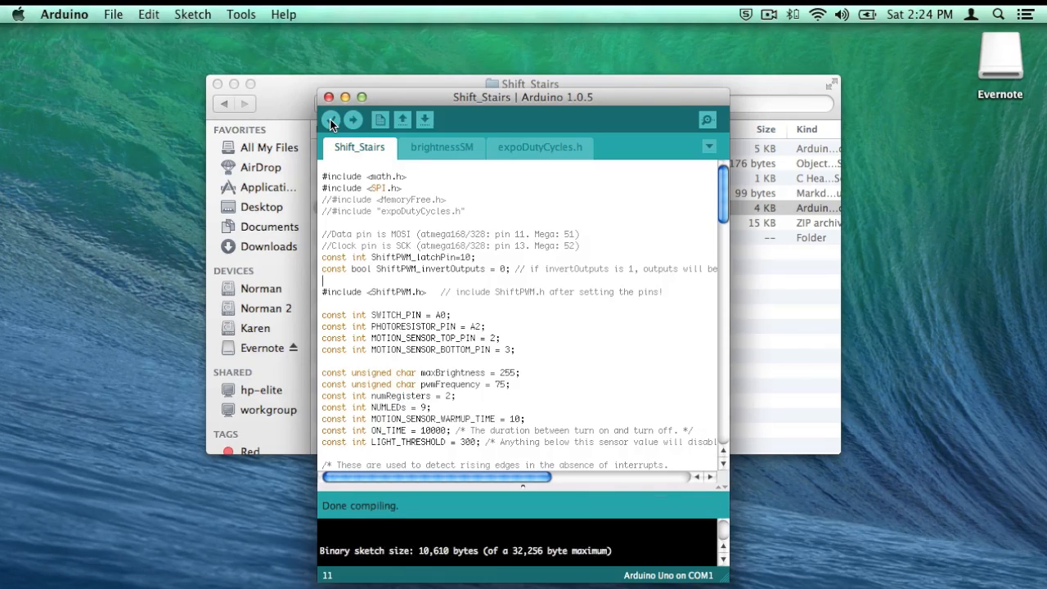
{"action": "left_click", "coordinate": [238, 14]}
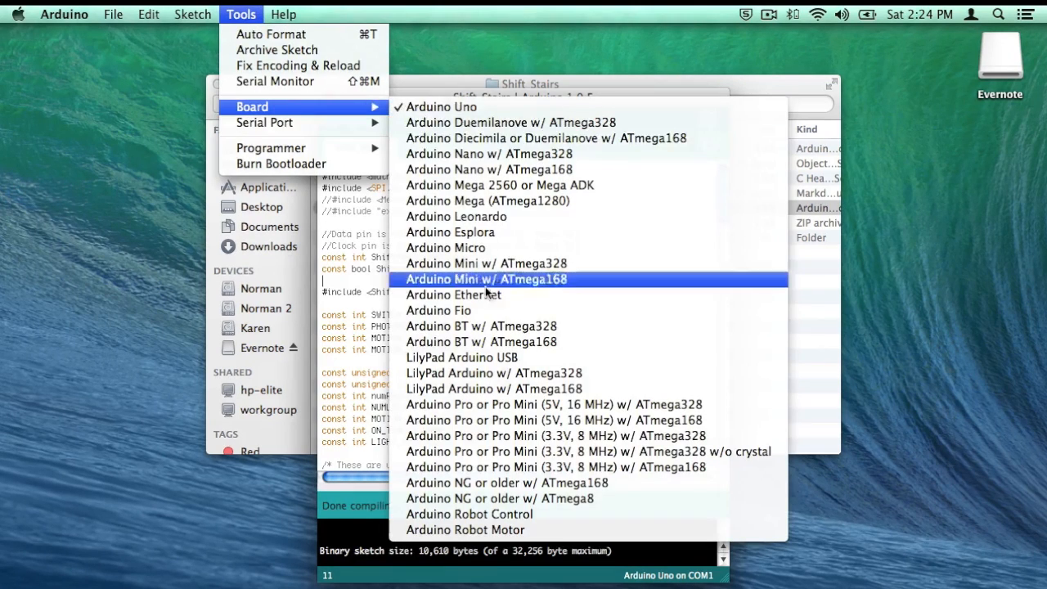
{"action": "mouse_move", "coordinate": [540, 420]}
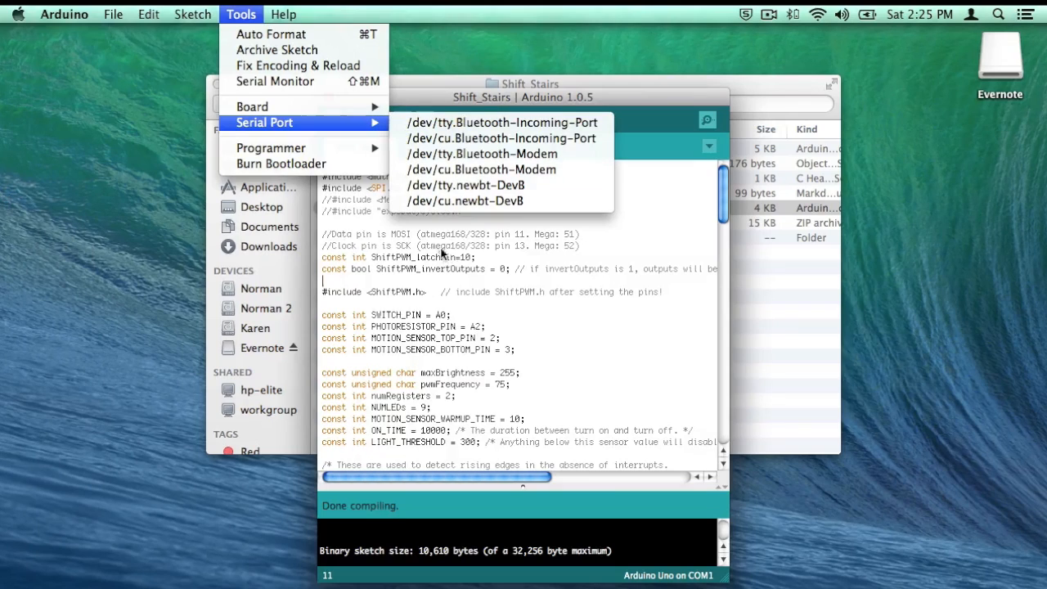
{"action": "mouse_move", "coordinate": [395, 218]}
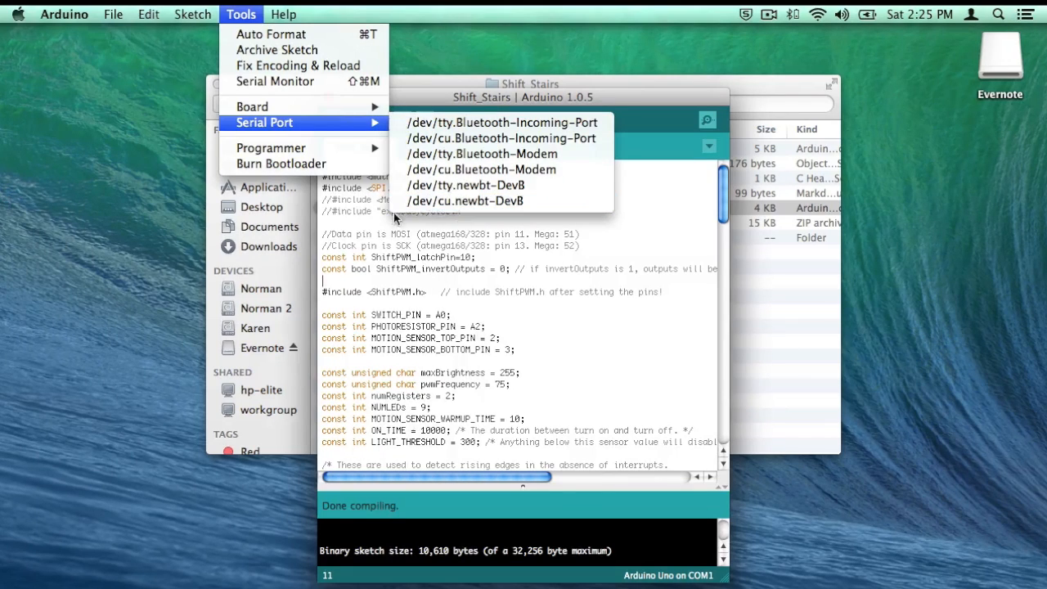
{"action": "mouse_move", "coordinate": [484, 225]}
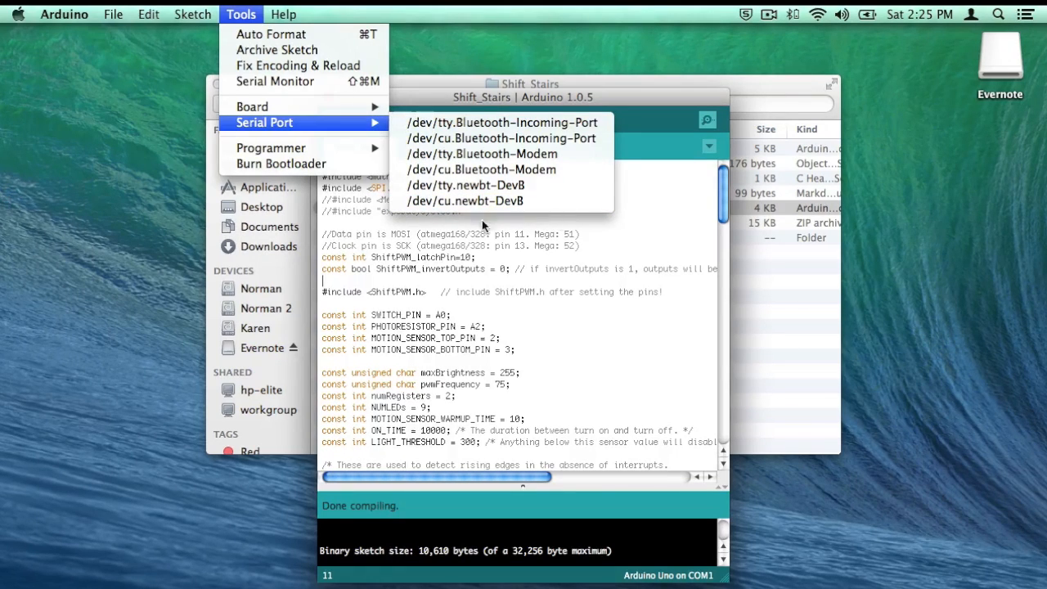